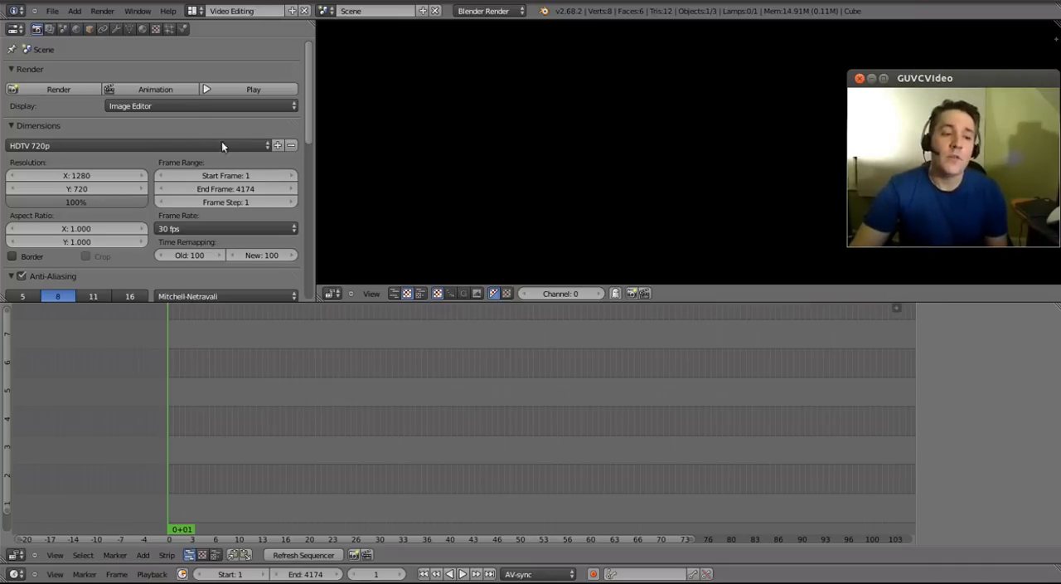
mouse_move(309, 119)
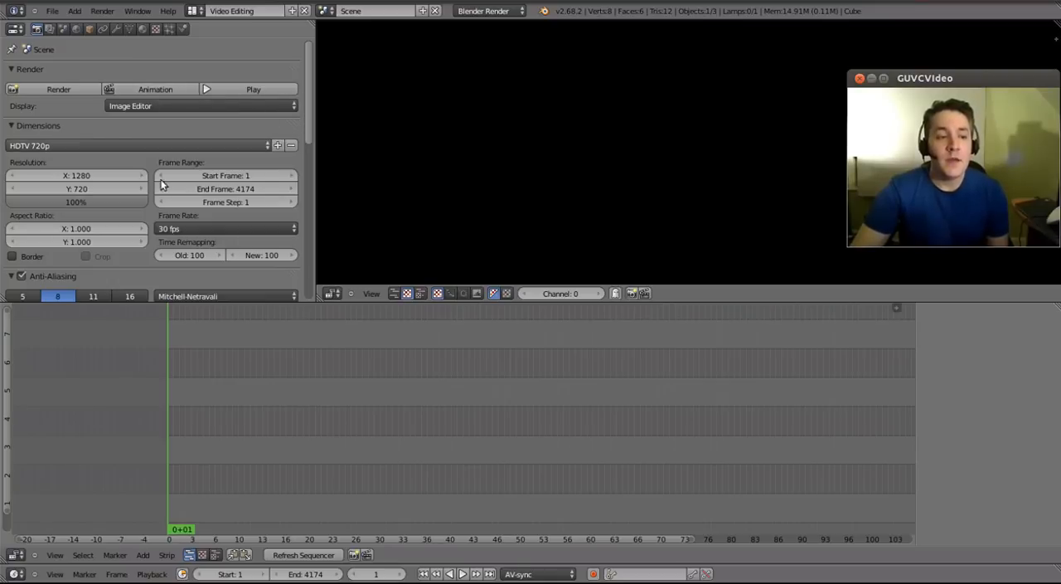
mouse_move(225, 175)
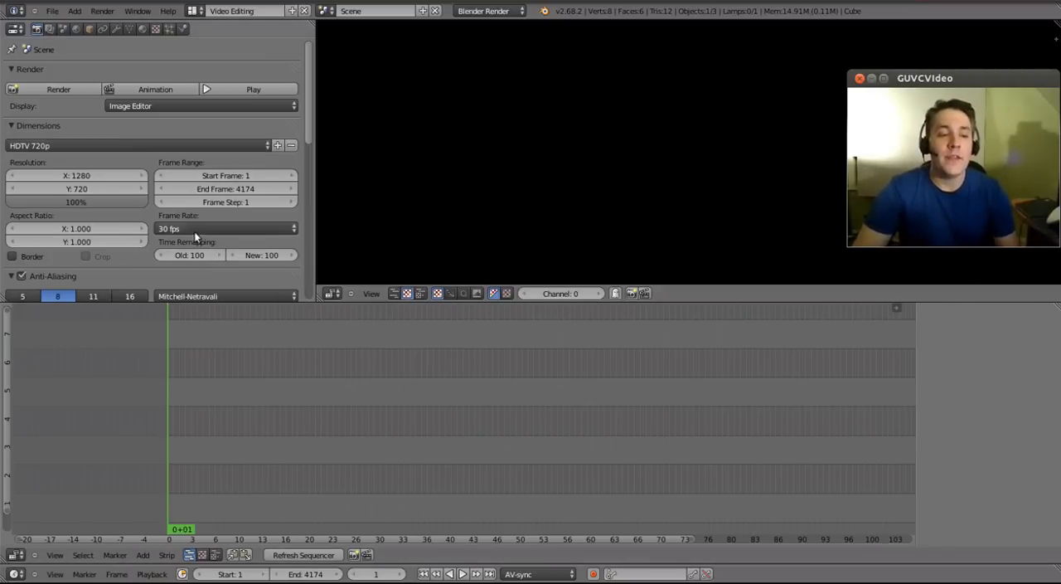
mouse_move(210, 229)
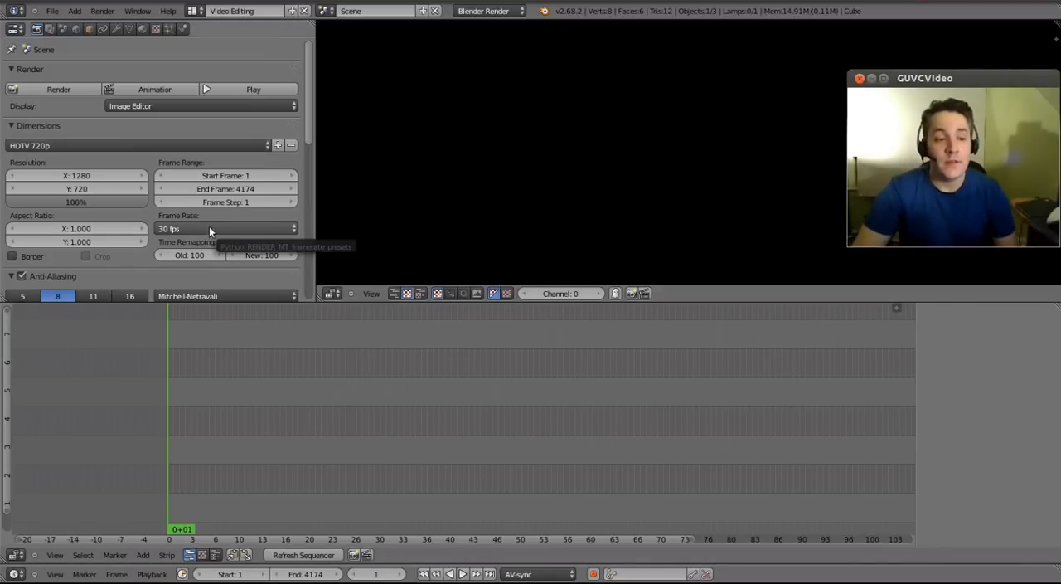
mouse_move(195, 230)
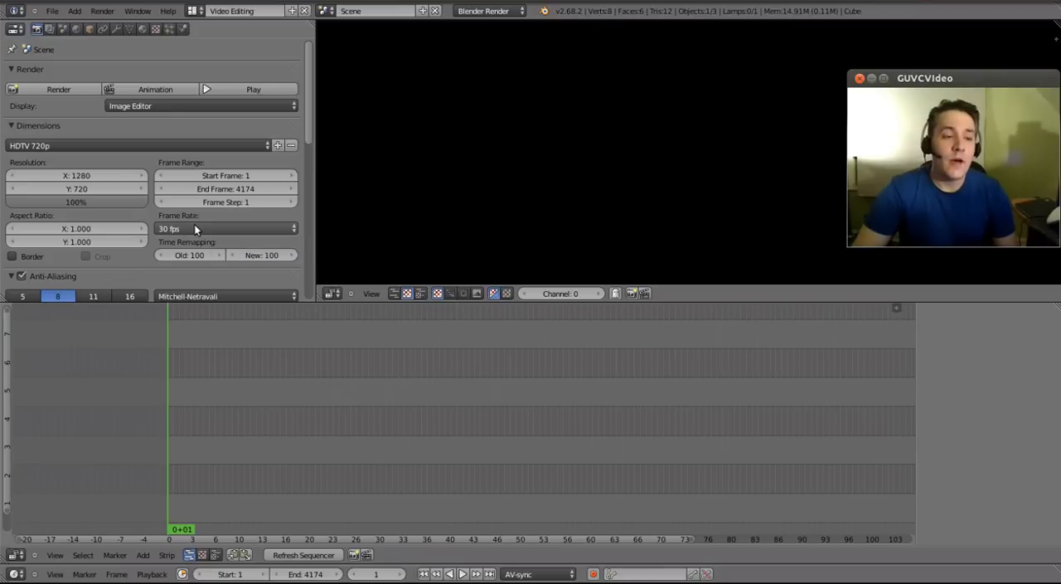
mouse_move(195, 228)
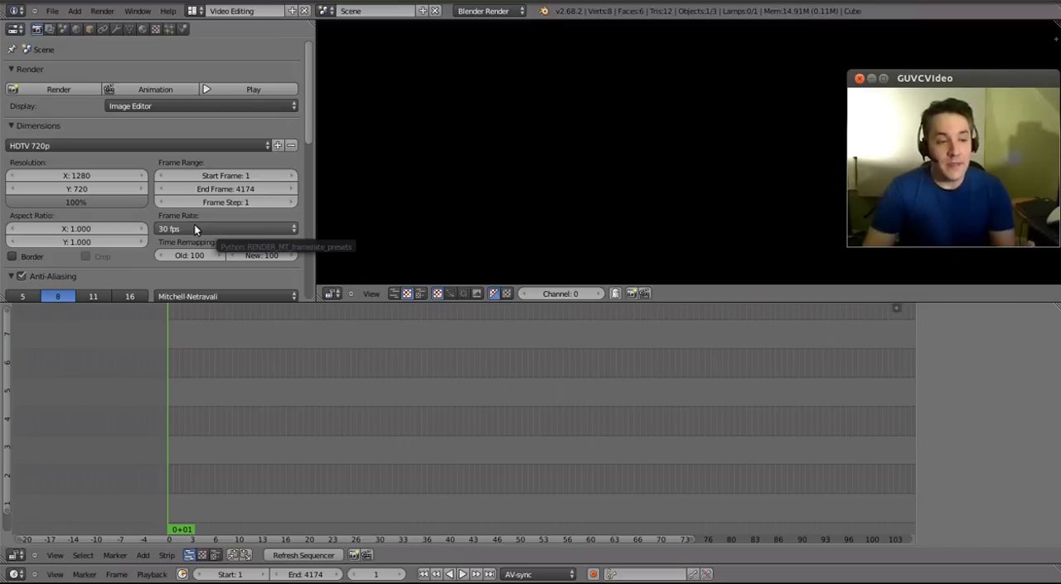
- Choose the 30 fps preset in the Render Dimensions Frame Rate dropdown
left_click(226, 228)
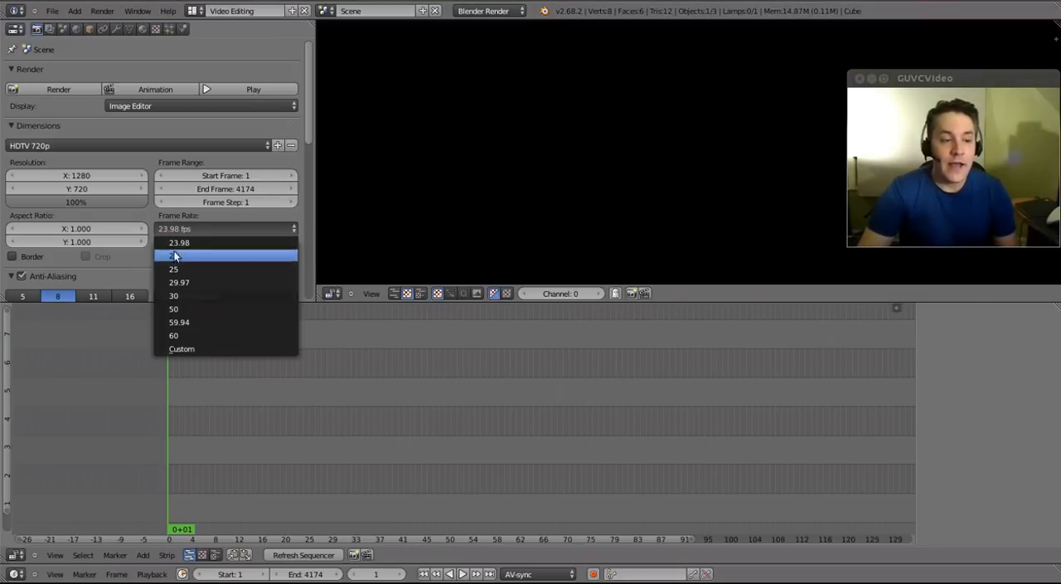
mouse_move(191, 295)
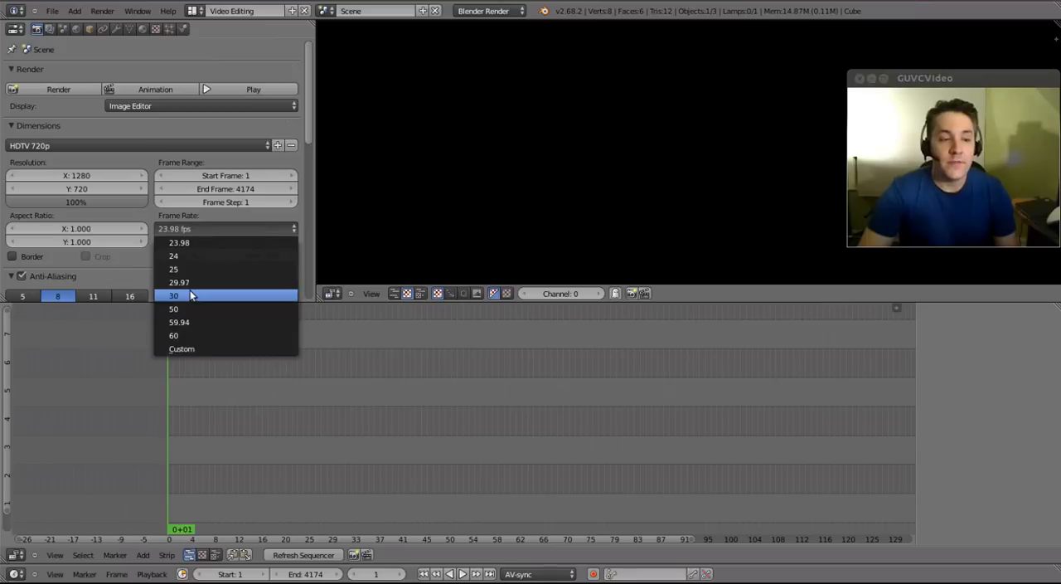
left_click(175, 295)
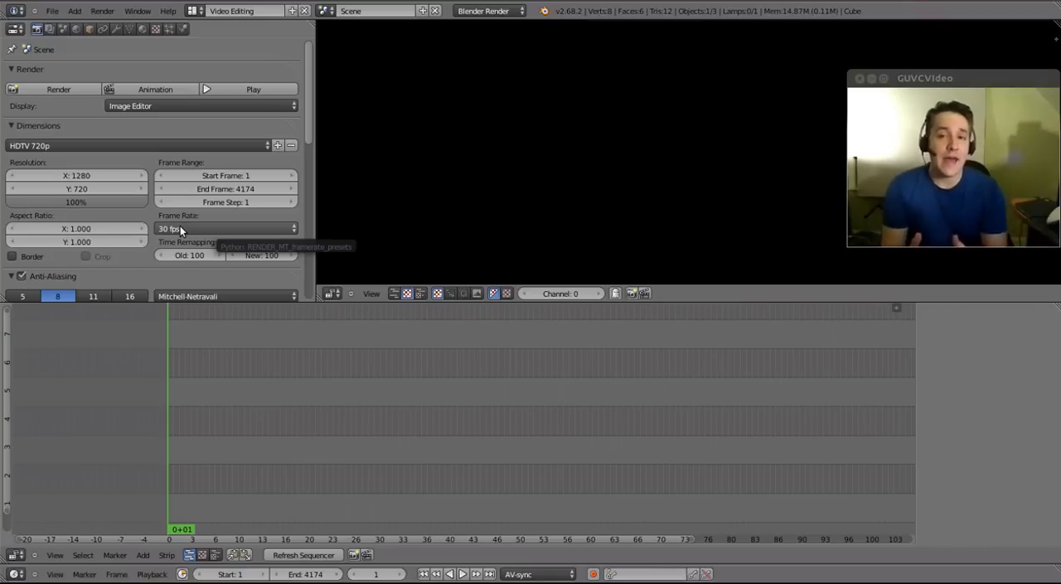
mouse_move(417, 373)
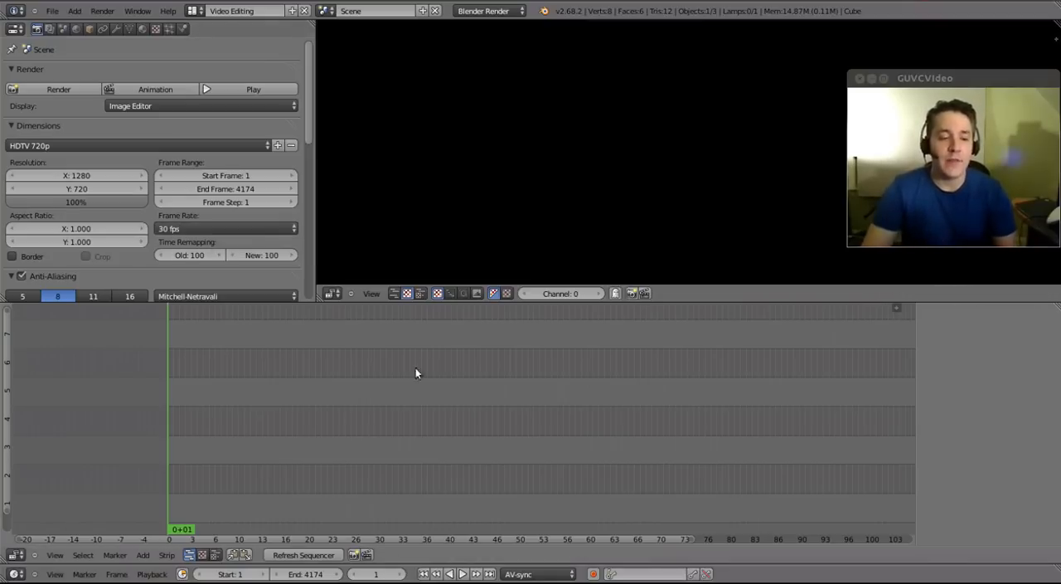
mouse_move(302, 412)
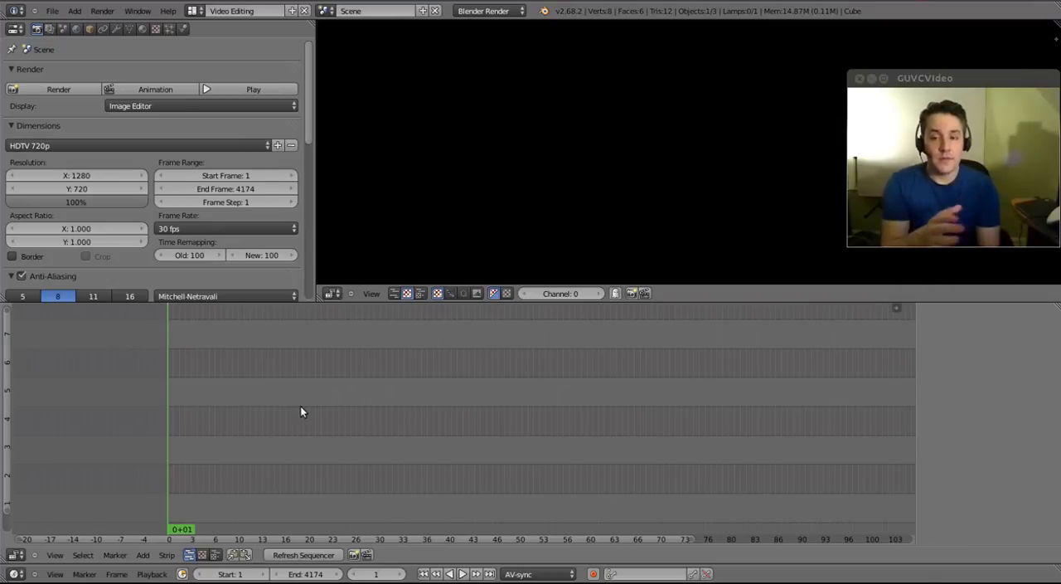
mouse_move(368, 374)
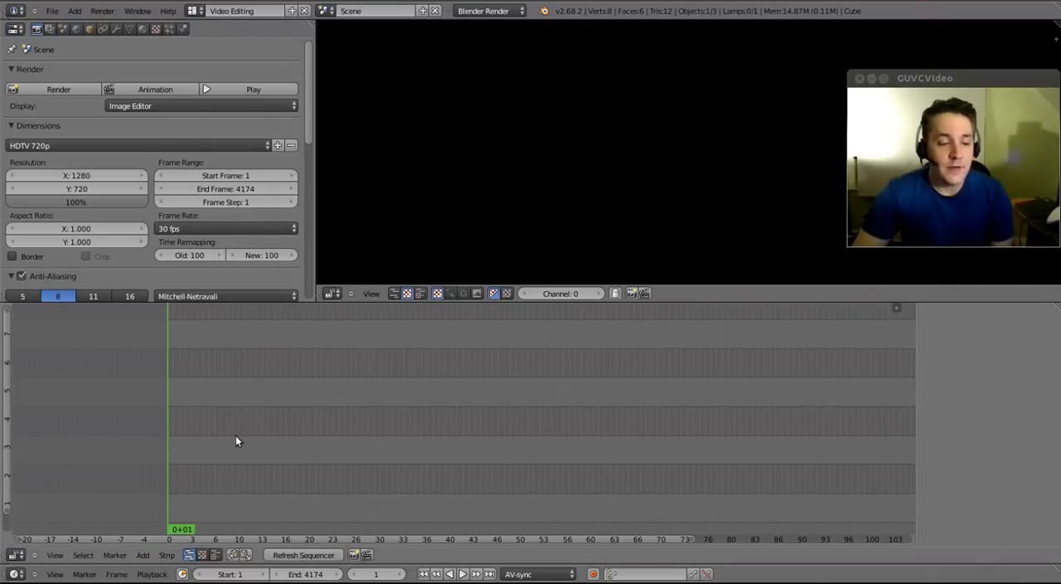
mouse_move(303, 319)
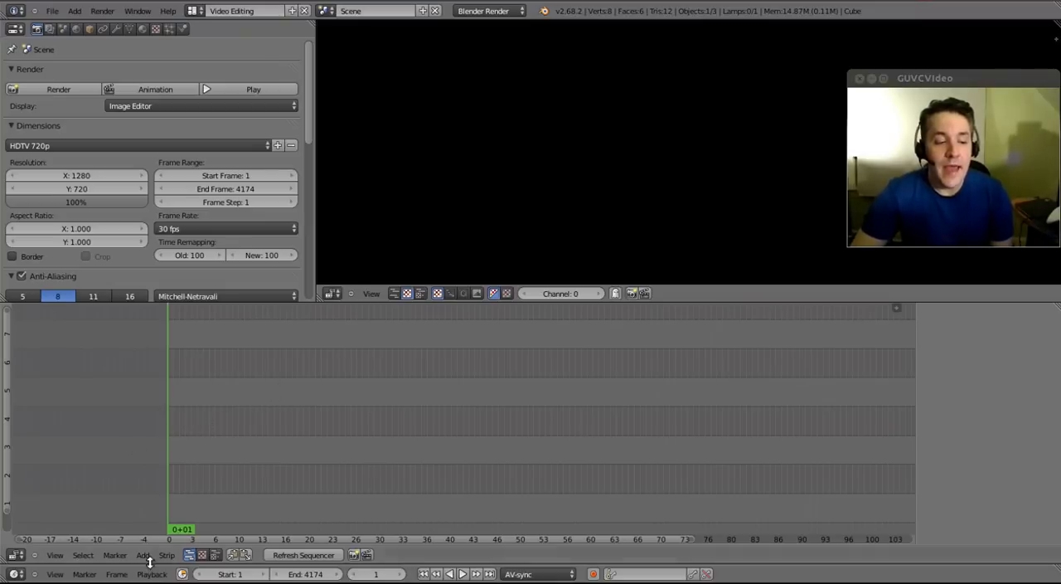
mouse_move(211, 477)
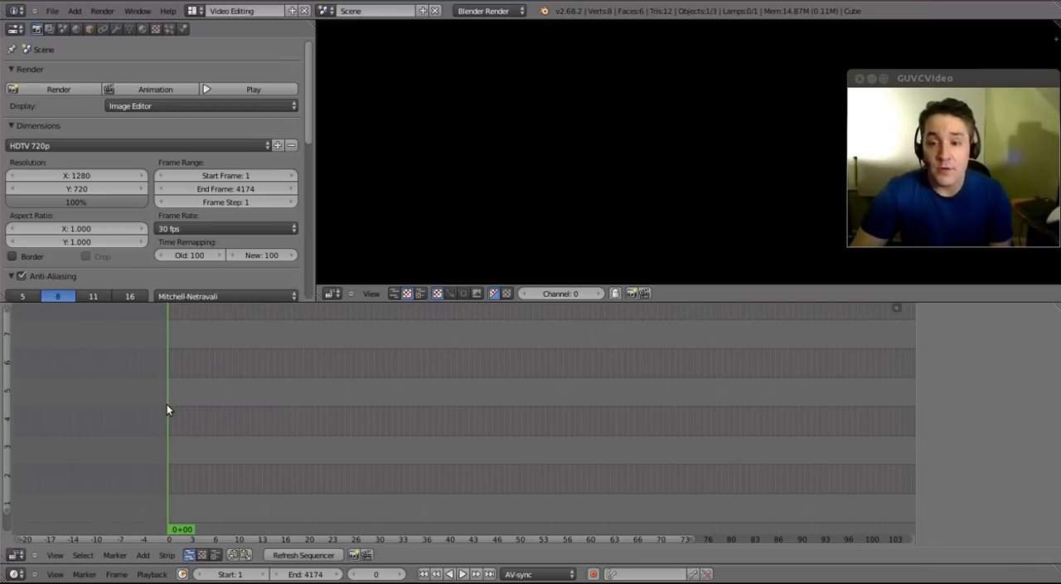
- Scrub the playhead, then add Valentine.mp4 as a movie strip with its sound
left_click(418, 402)
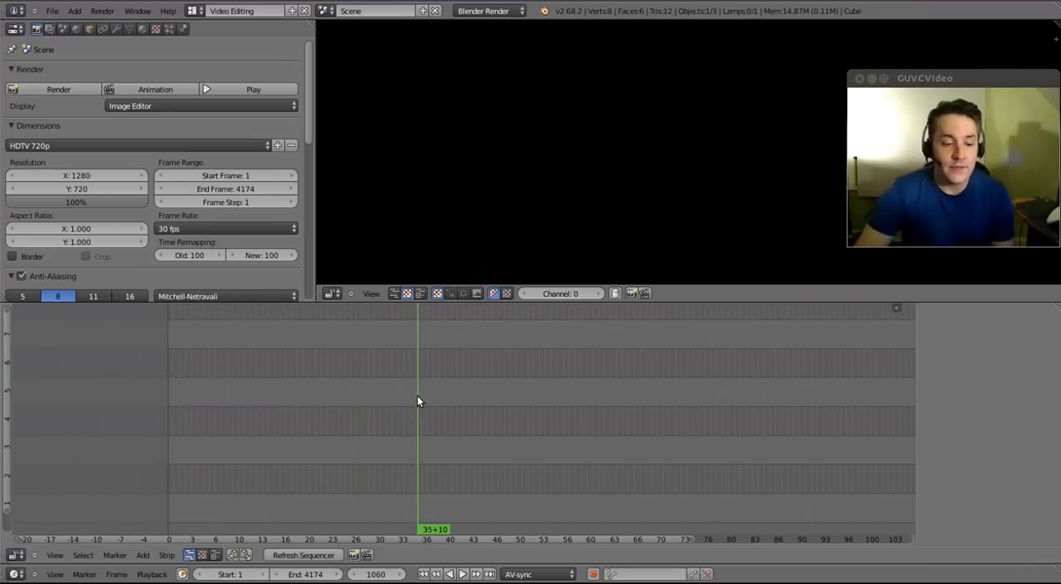
left_click(402, 398)
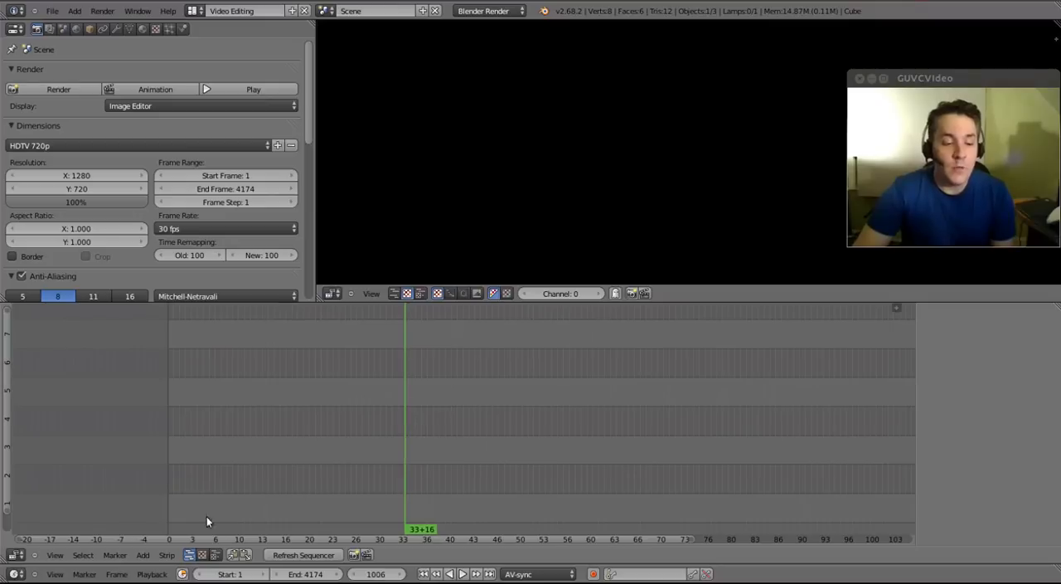
mouse_move(396, 461)
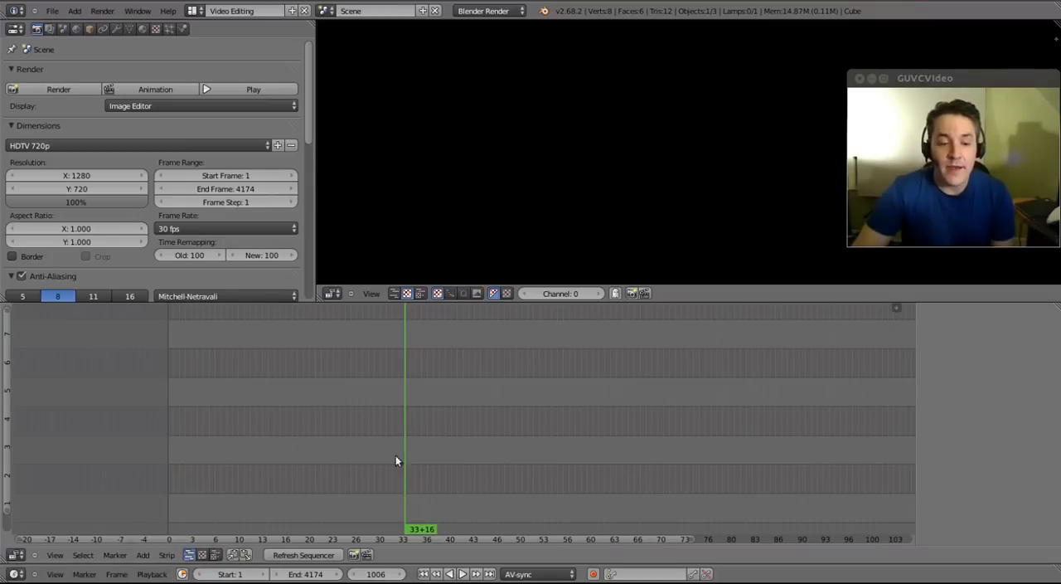
mouse_move(333, 496)
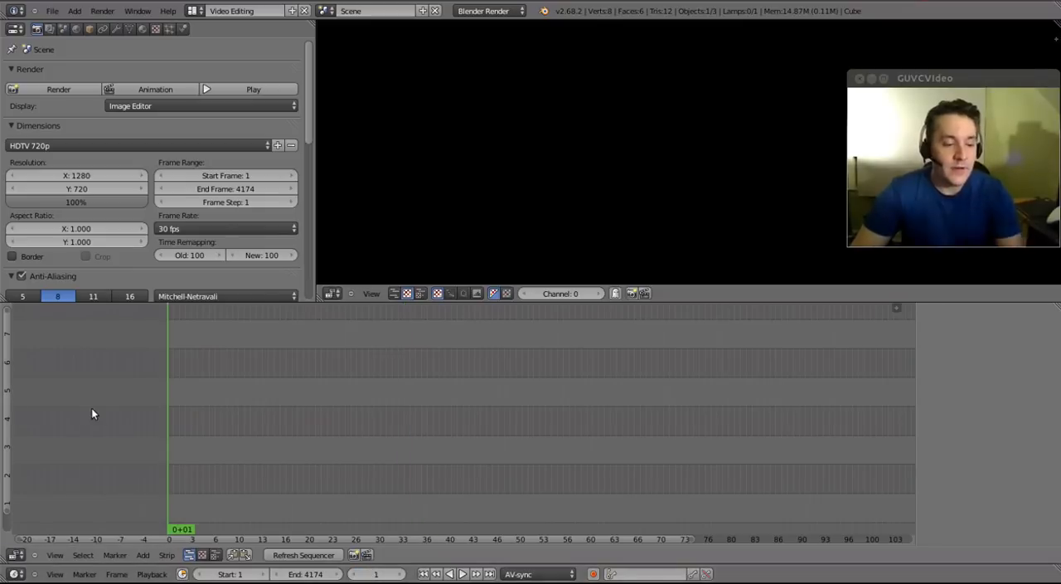
mouse_move(165, 354)
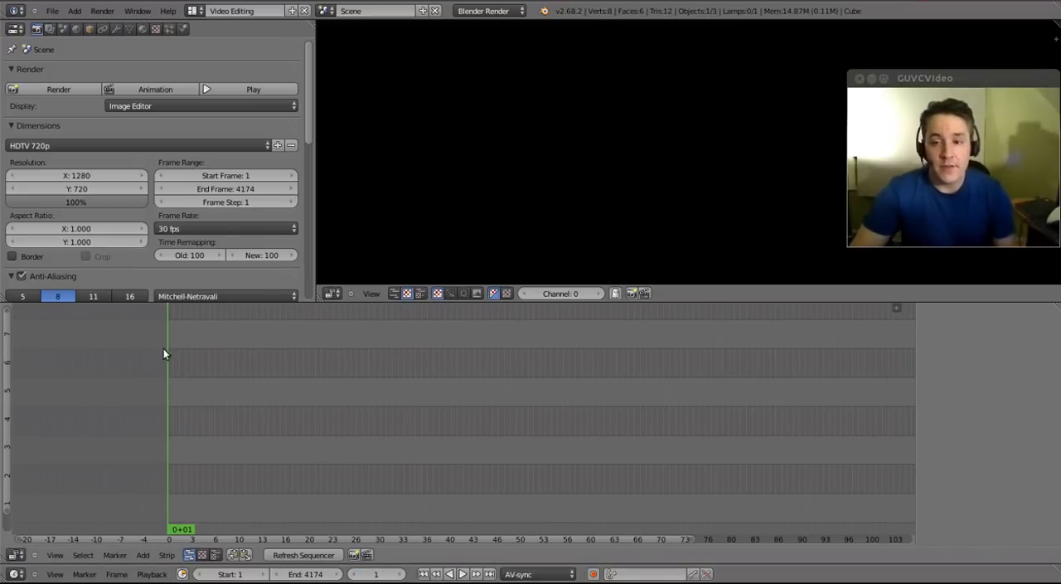
mouse_move(165, 368)
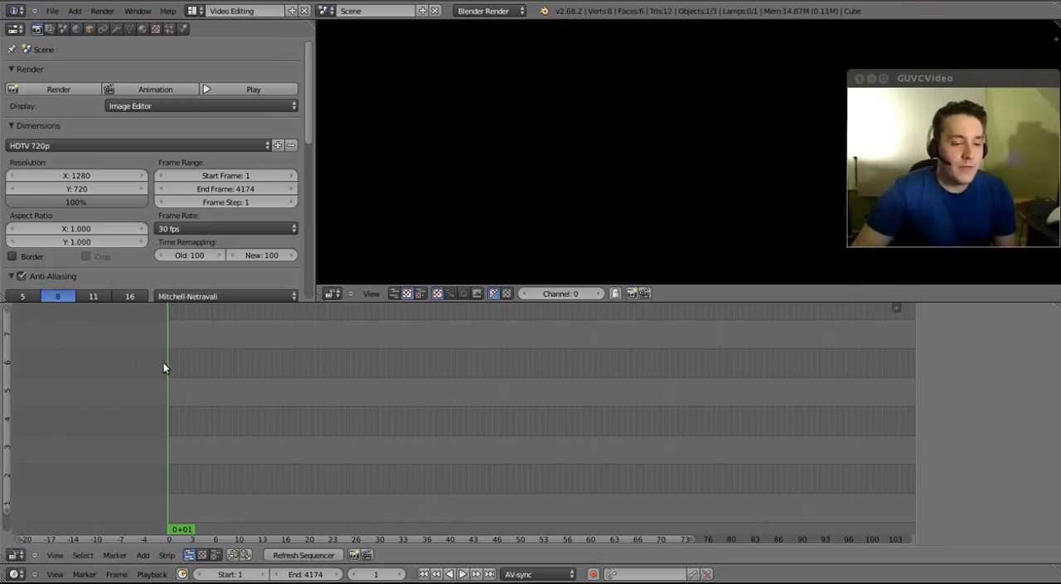
left_click(143, 554)
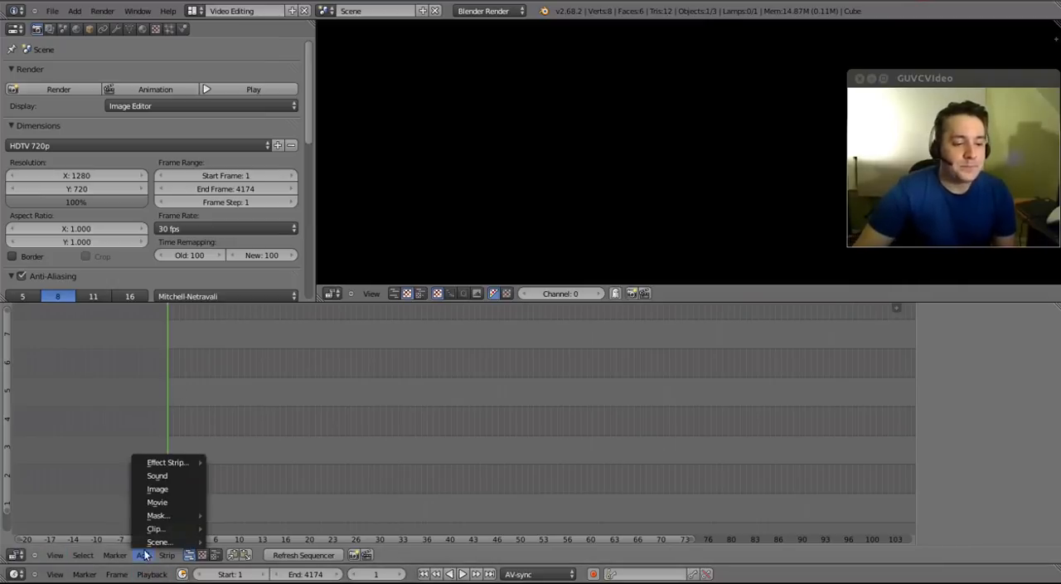
left_click(156, 501)
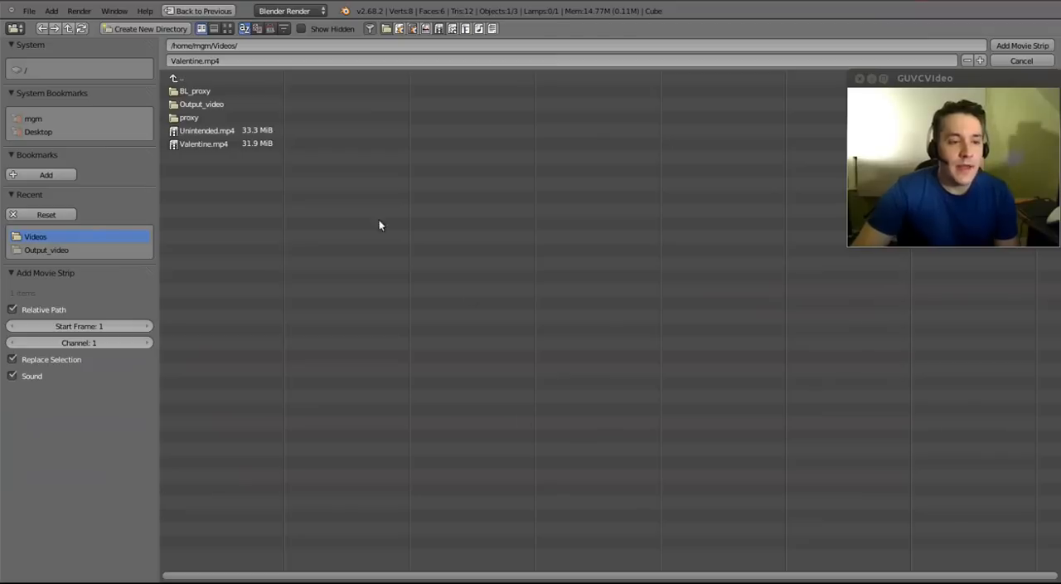
left_click(203, 144)
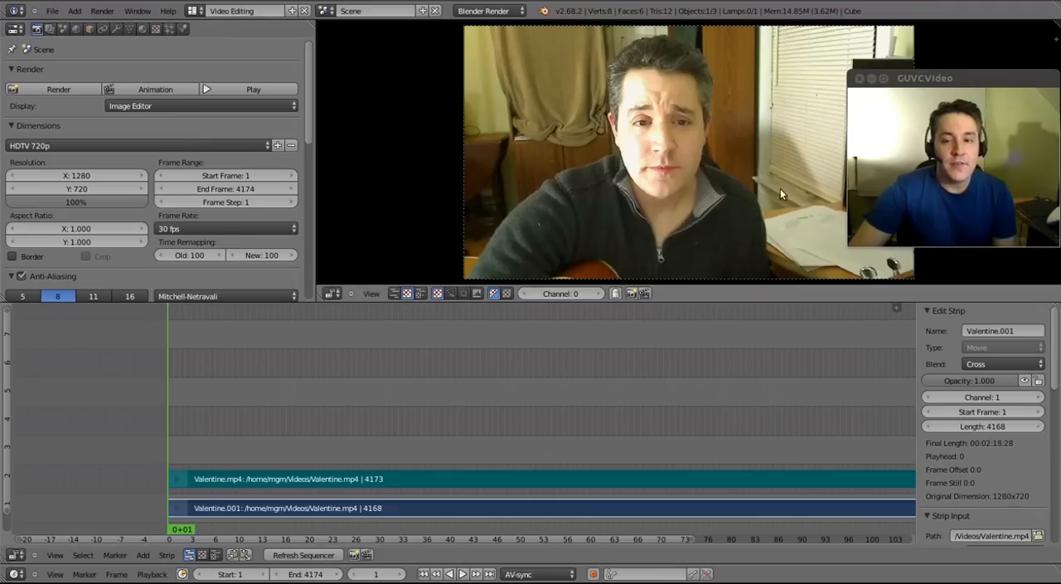
mouse_move(671, 176)
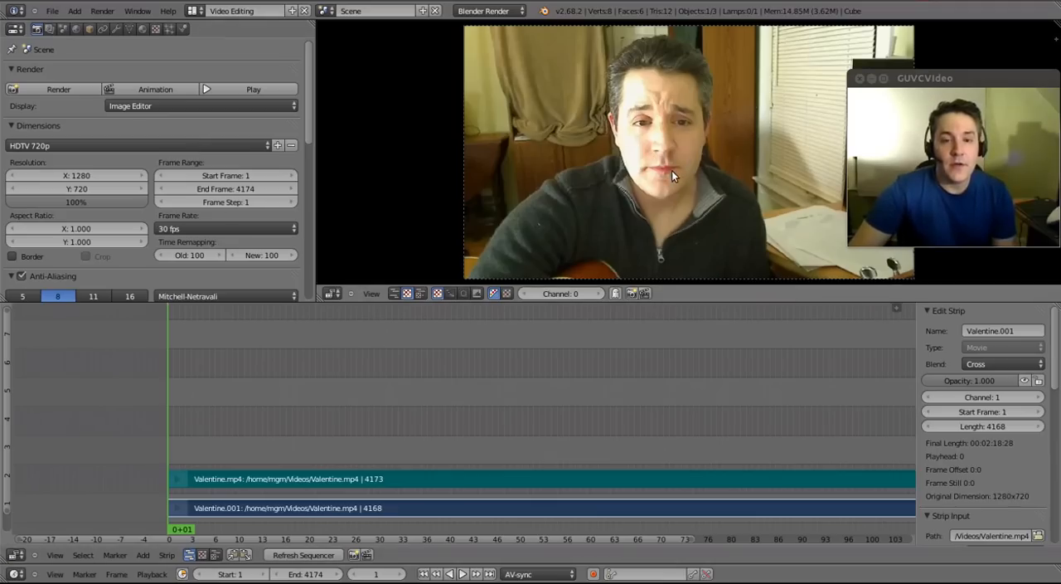
mouse_move(177, 411)
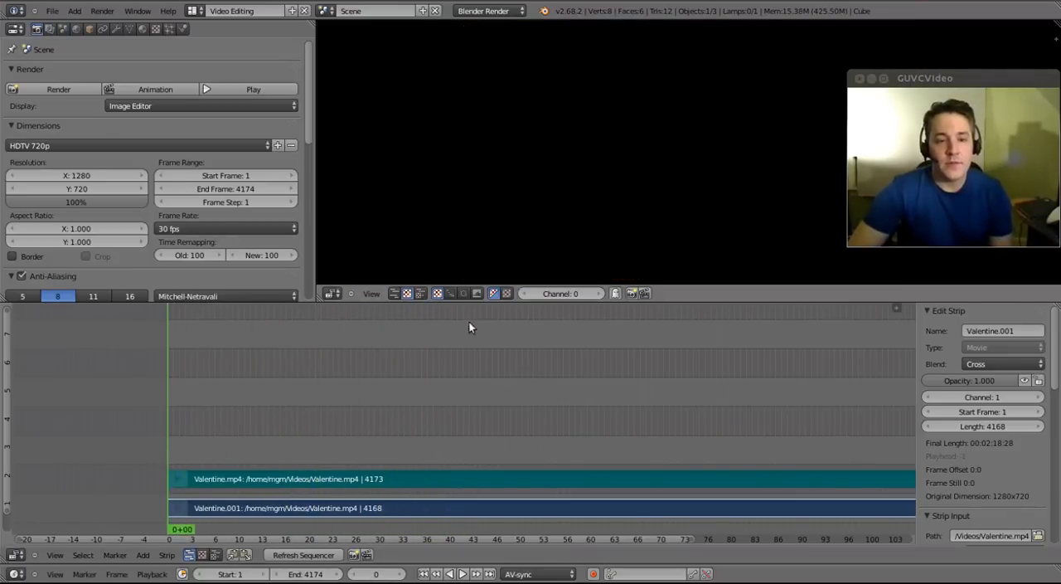
mouse_move(652, 370)
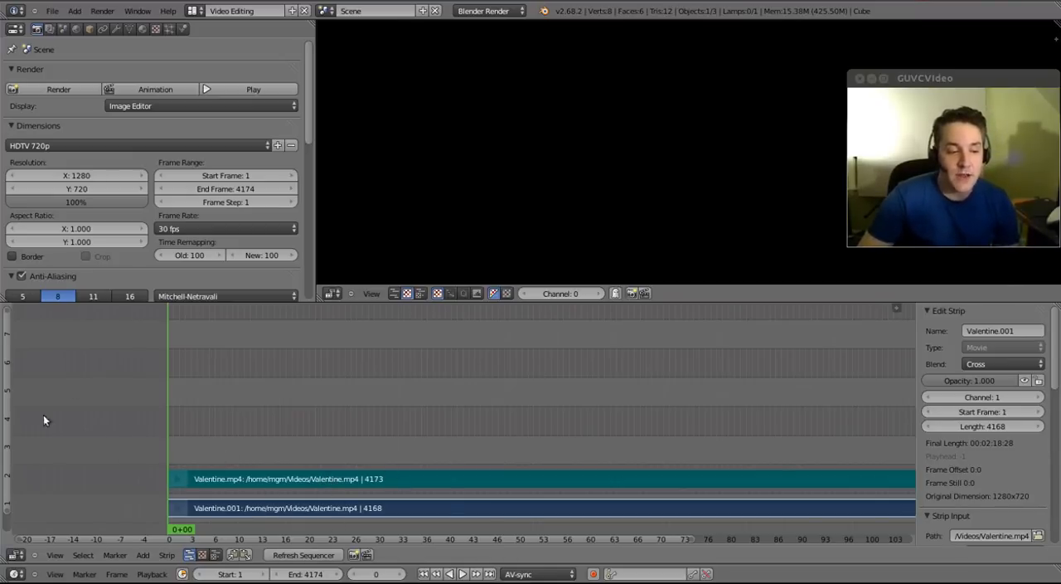
mouse_move(243, 328)
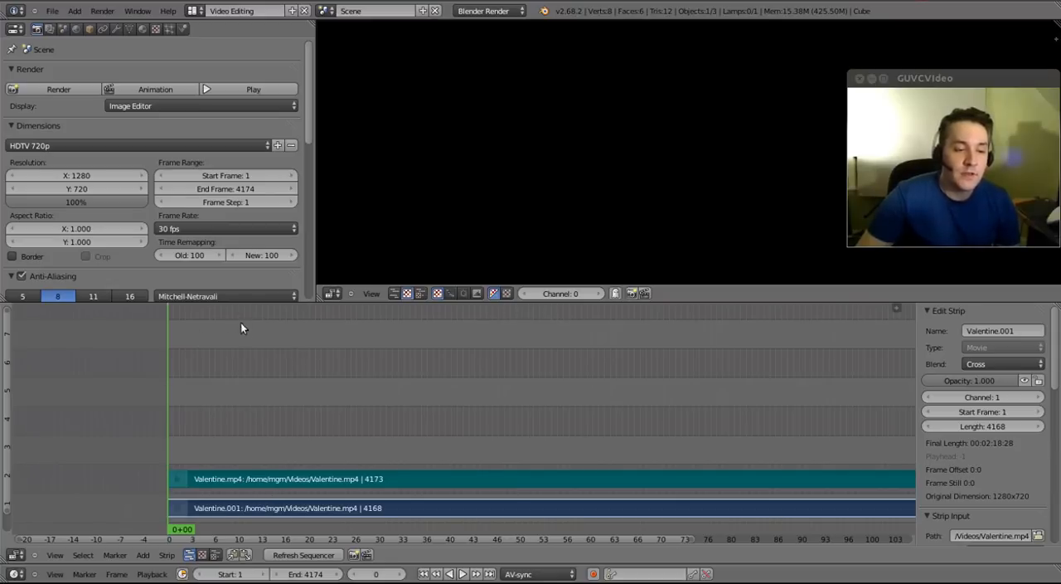
mouse_move(211, 382)
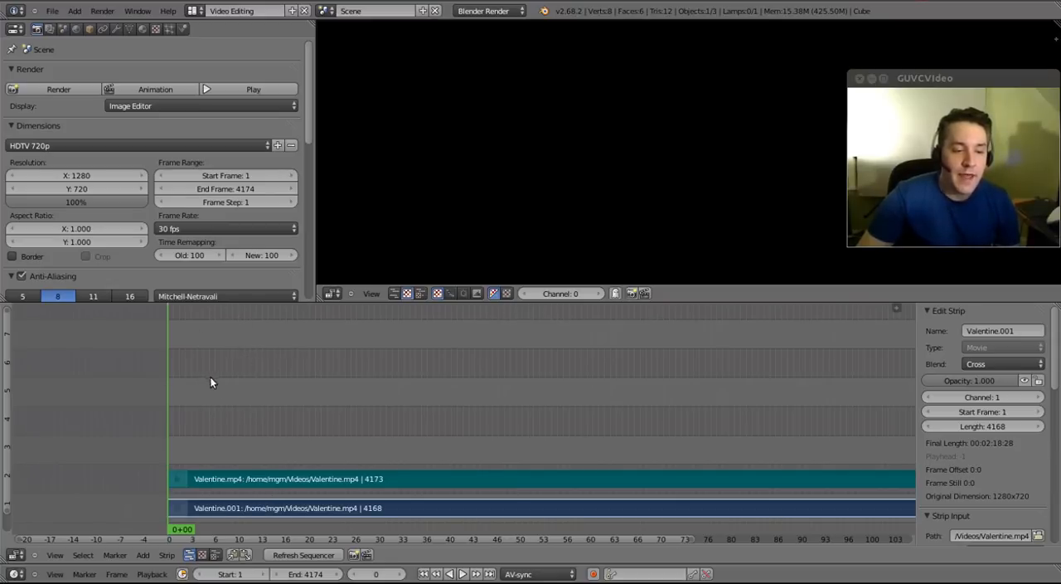
mouse_move(307, 427)
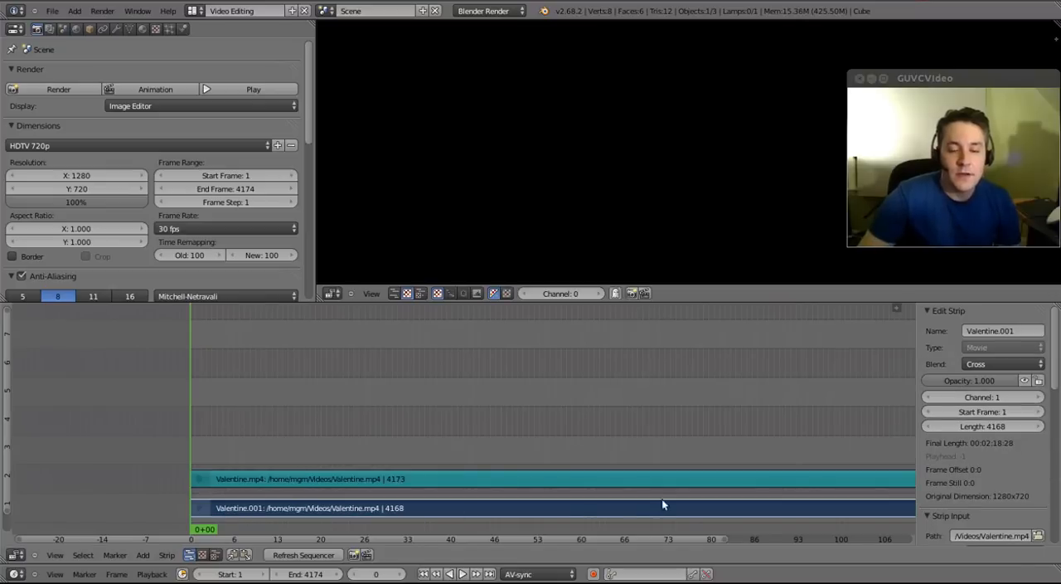
mouse_move(398, 489)
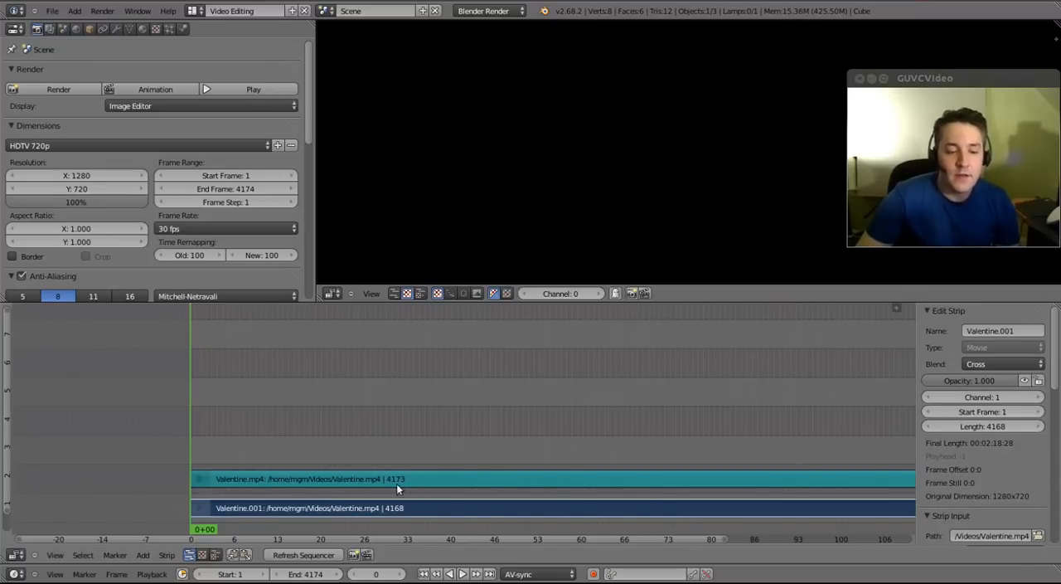
mouse_move(525, 488)
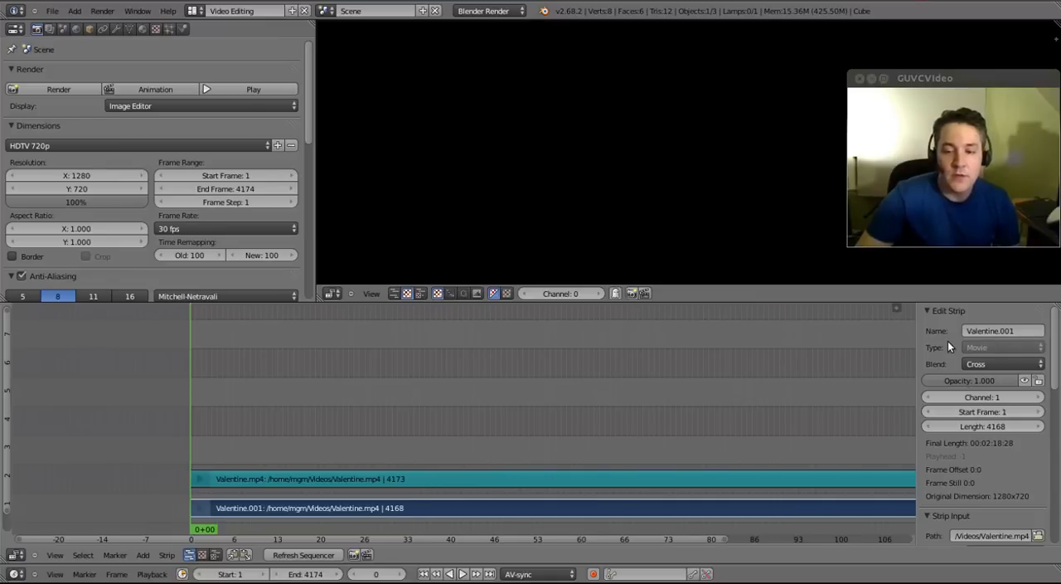
mouse_move(268, 485)
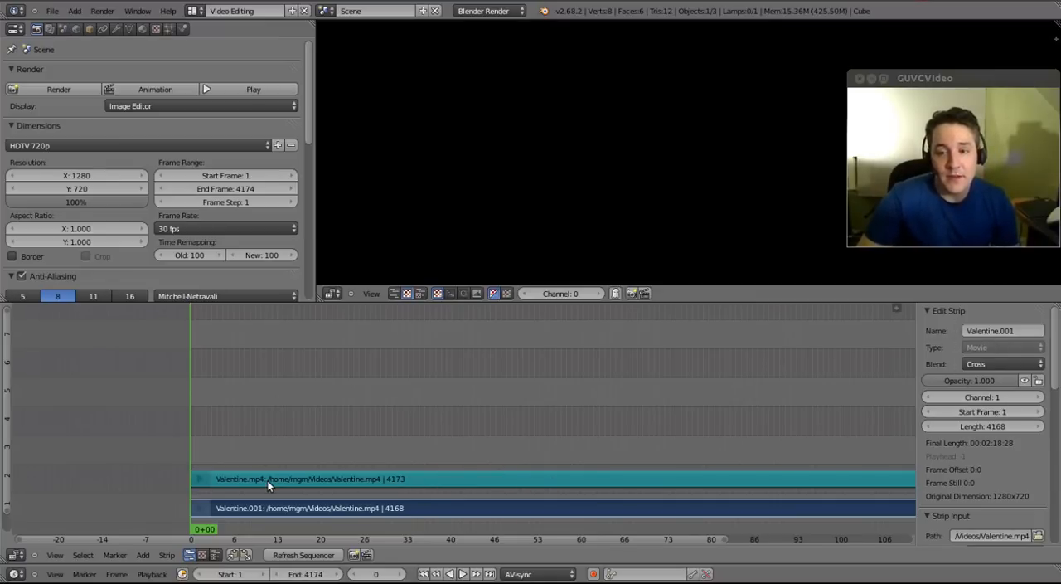
mouse_move(282, 479)
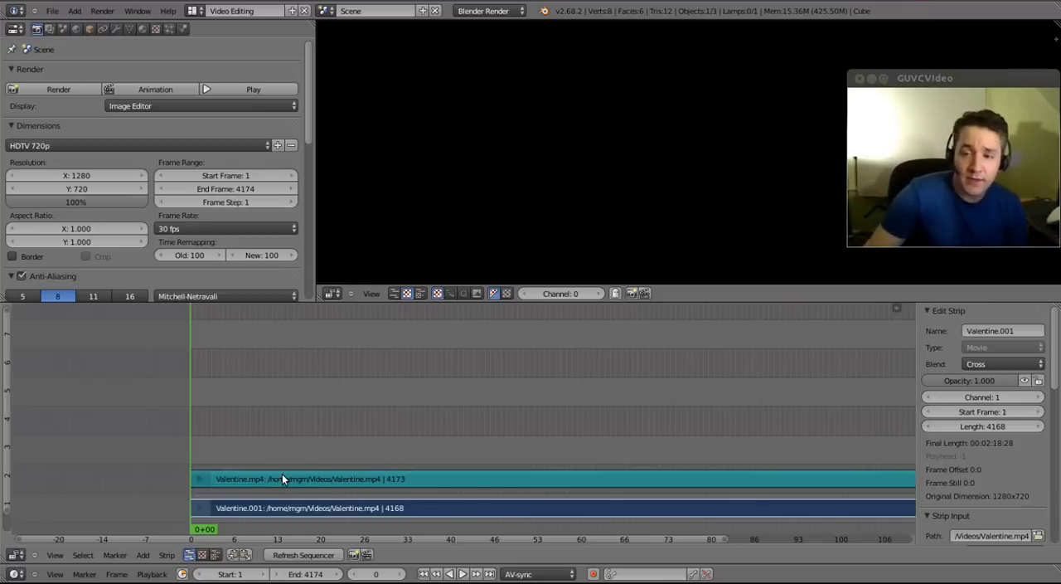
mouse_move(340, 483)
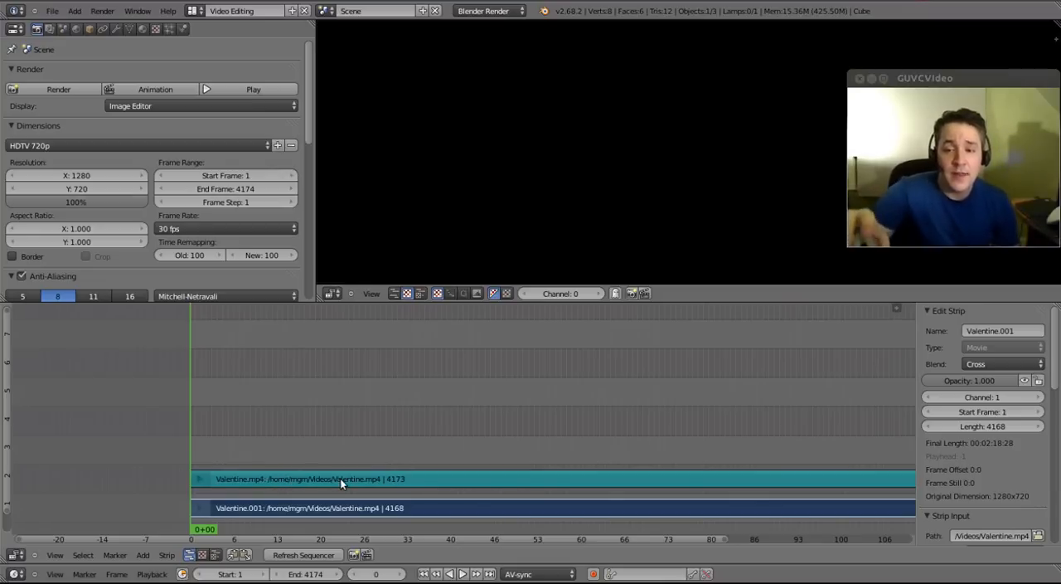
mouse_move(497, 285)
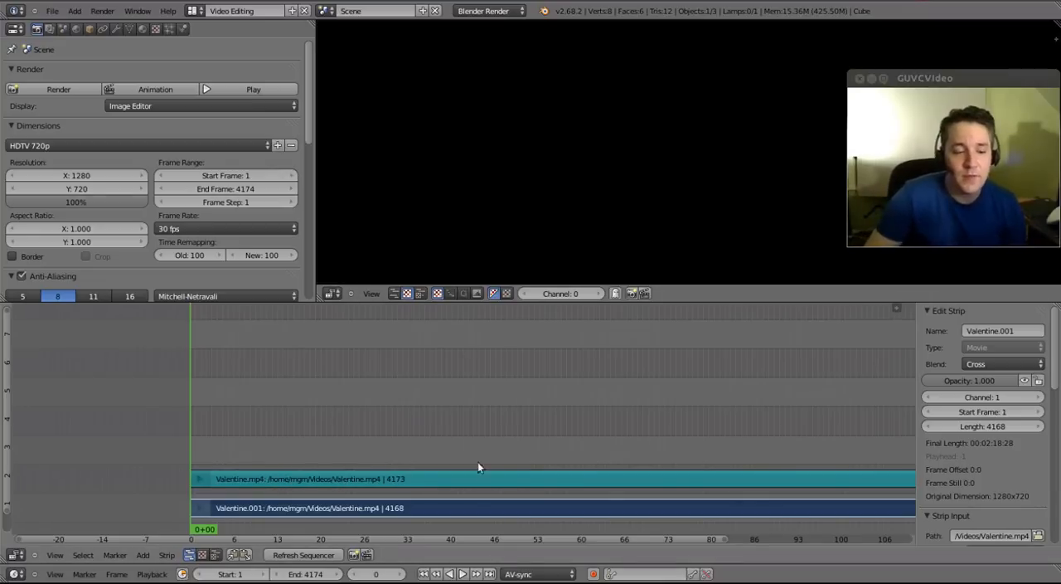
left_click(307, 478)
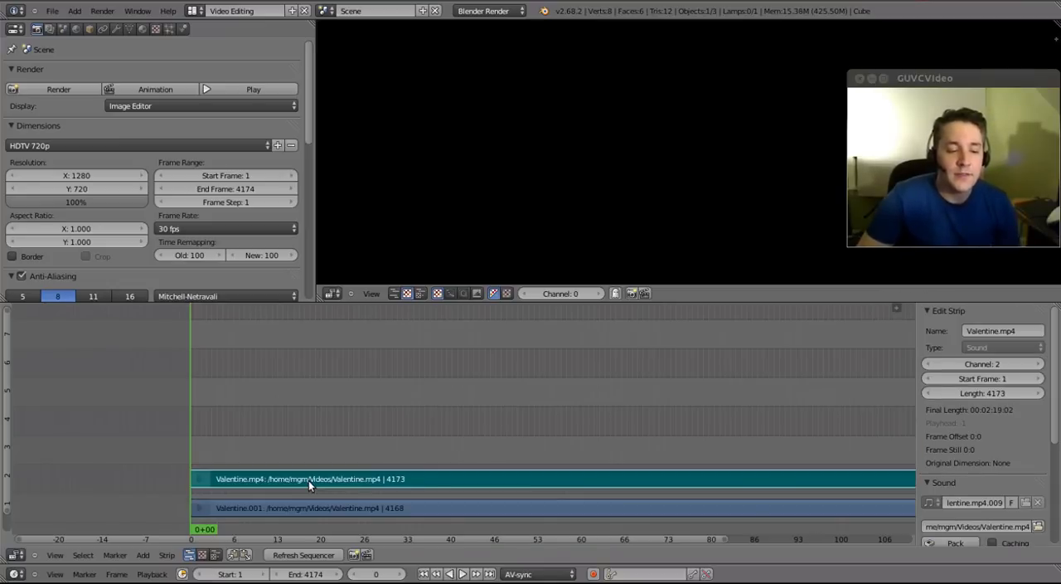
mouse_move(879, 478)
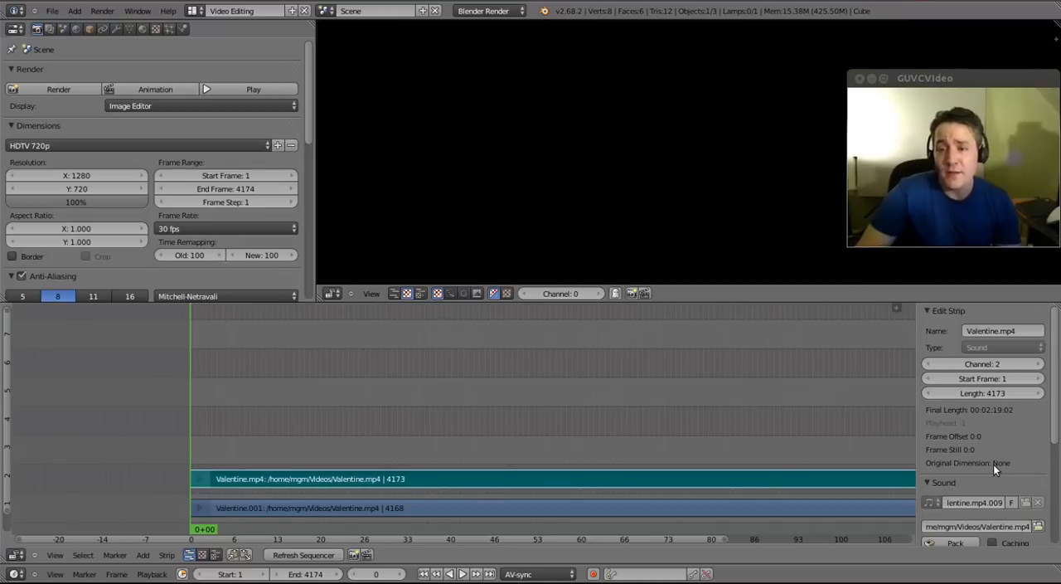
mouse_move(982, 470)
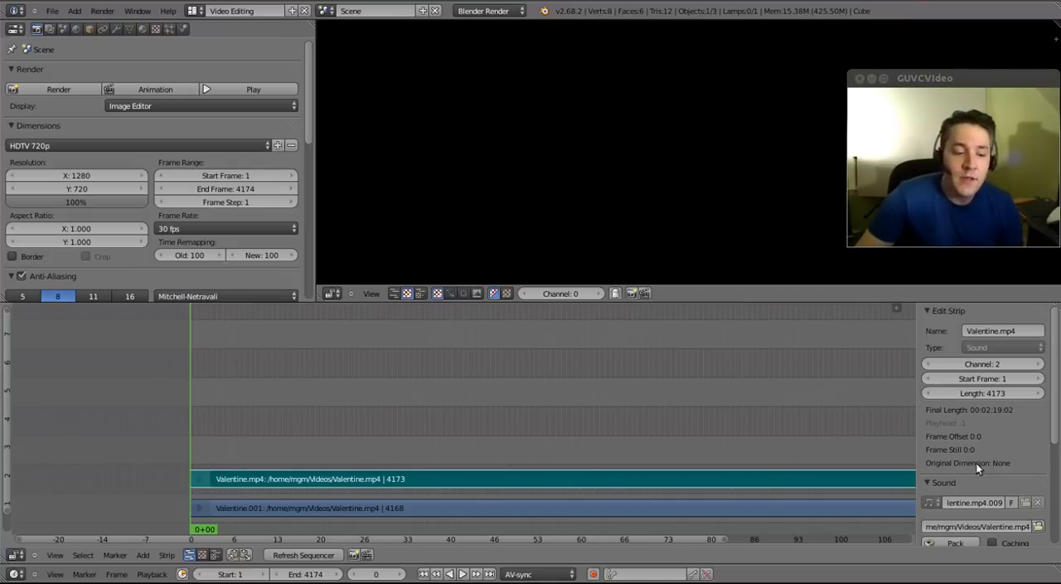
left_click(492, 507)
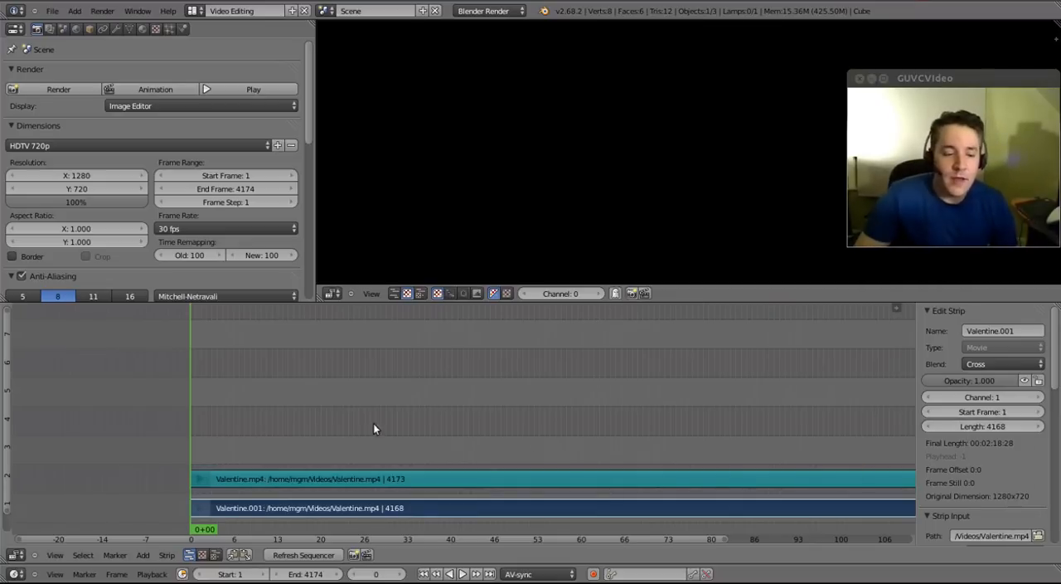
mouse_move(758, 445)
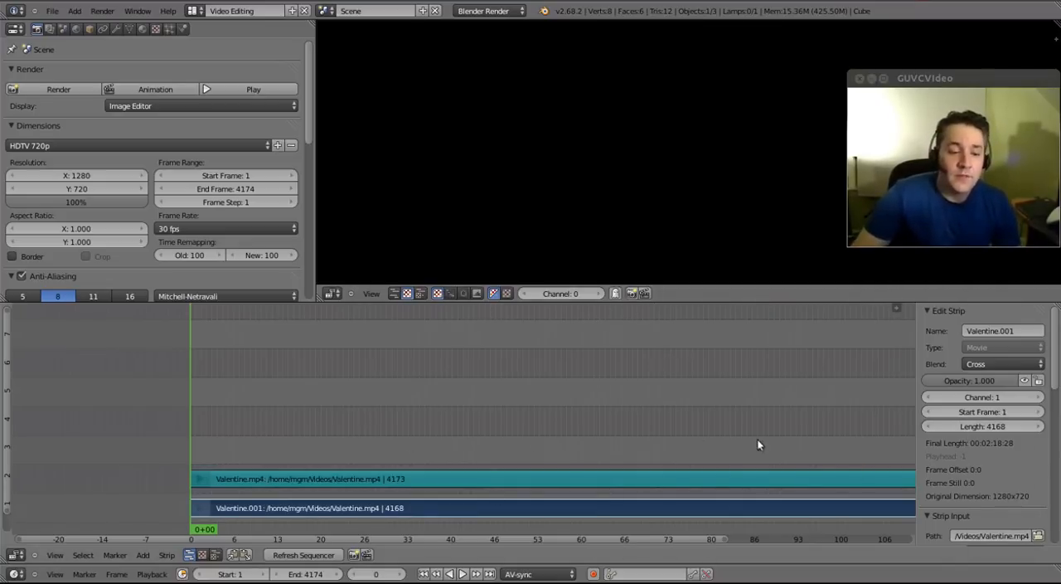
mouse_move(448, 342)
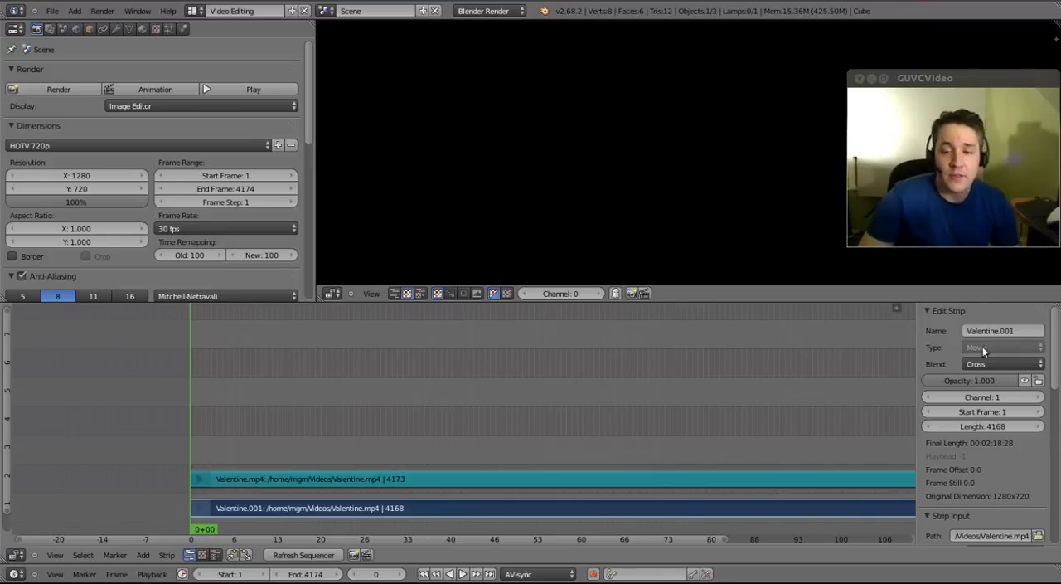
mouse_move(696, 402)
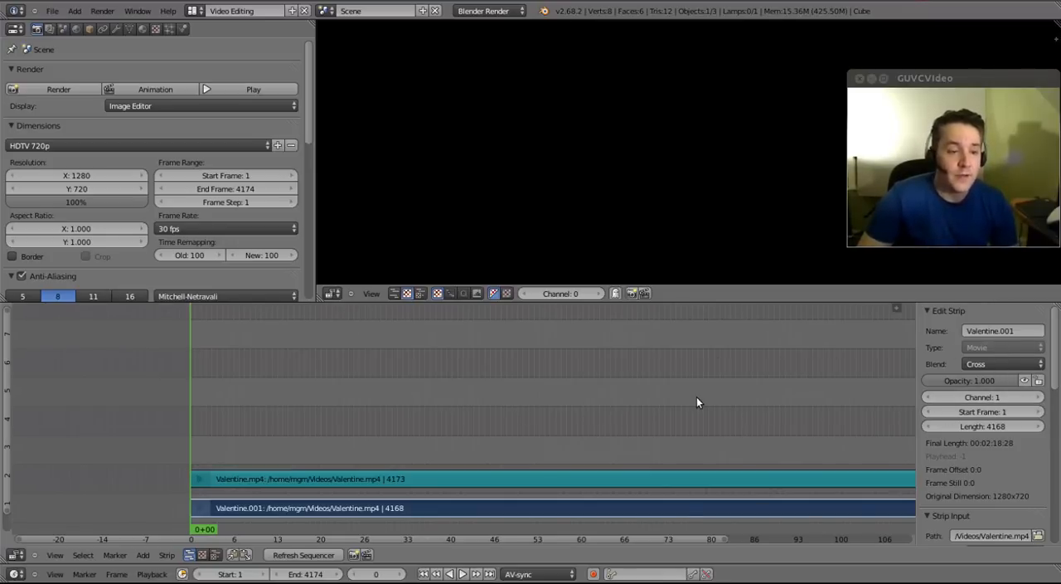